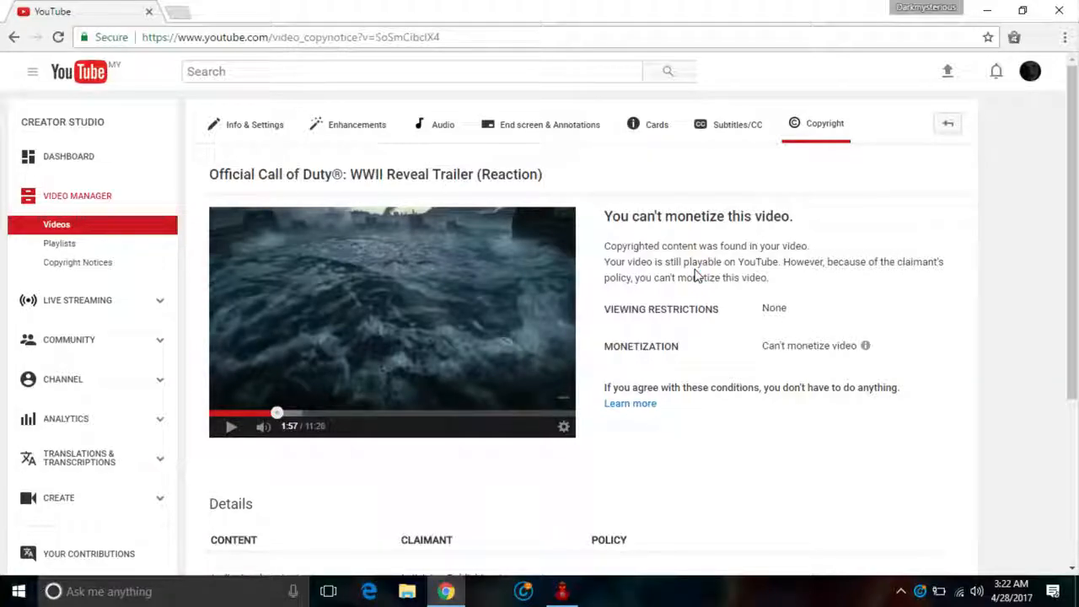
scroll(down, 3)
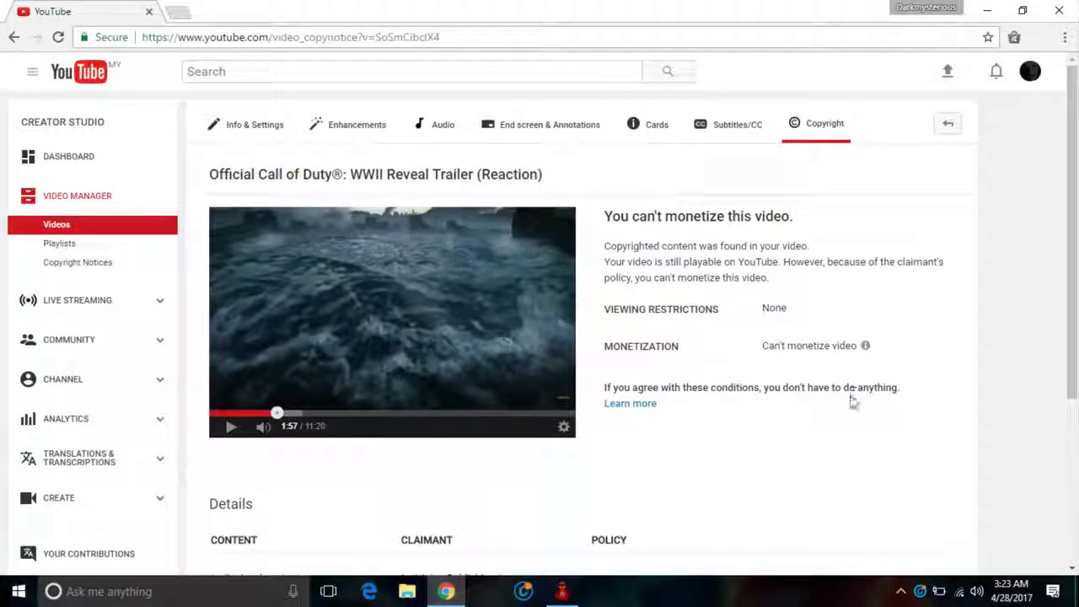
scroll(down, 3)
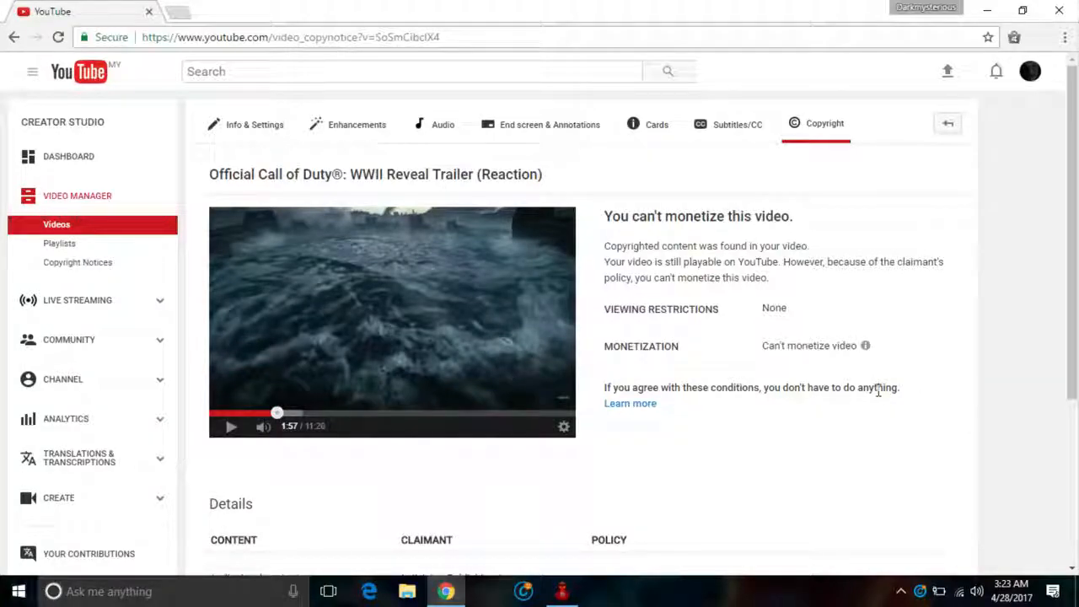
scroll(down, 3)
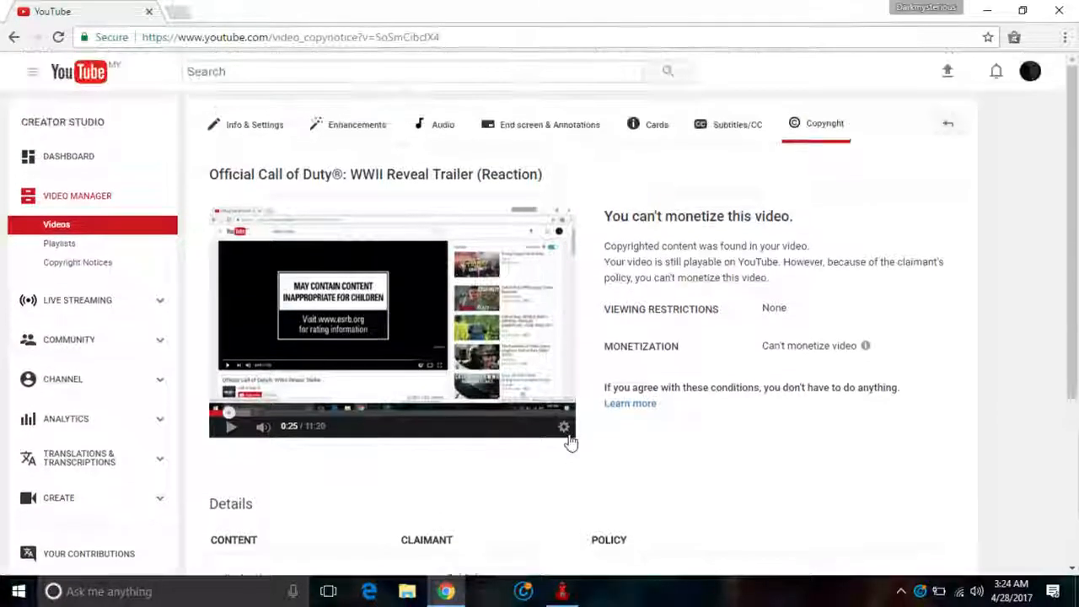
scroll(down, 3)
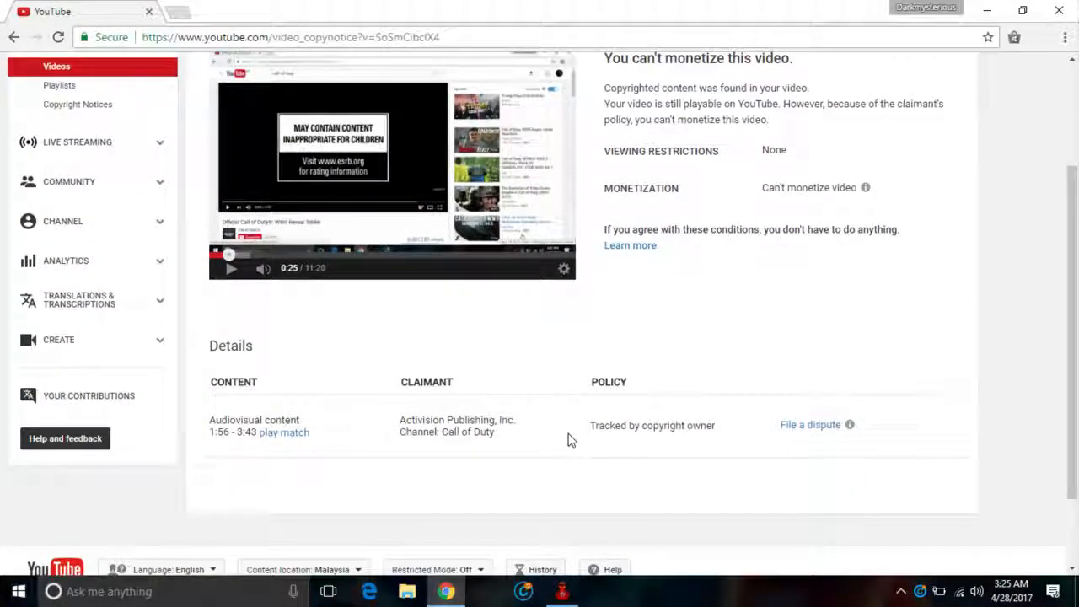
scroll(down, 3)
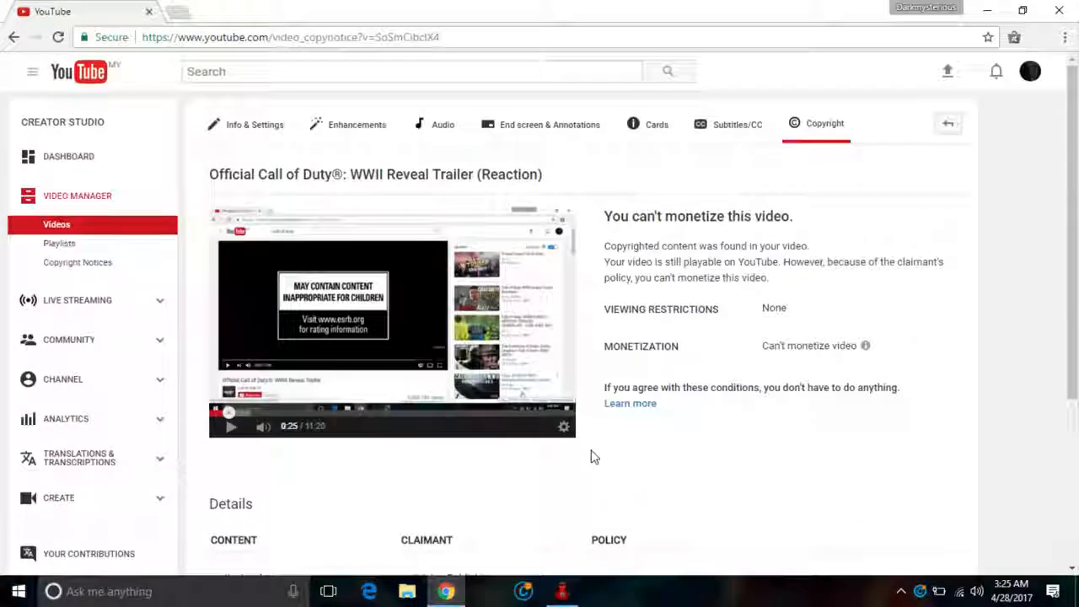
scroll(down, 3)
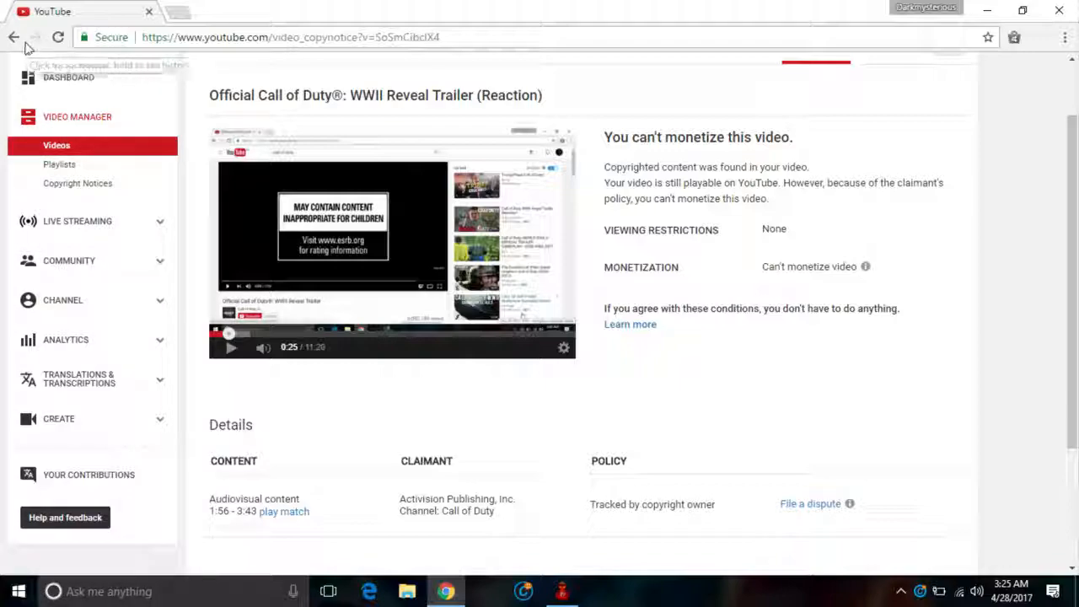
mouse_move(13, 37)
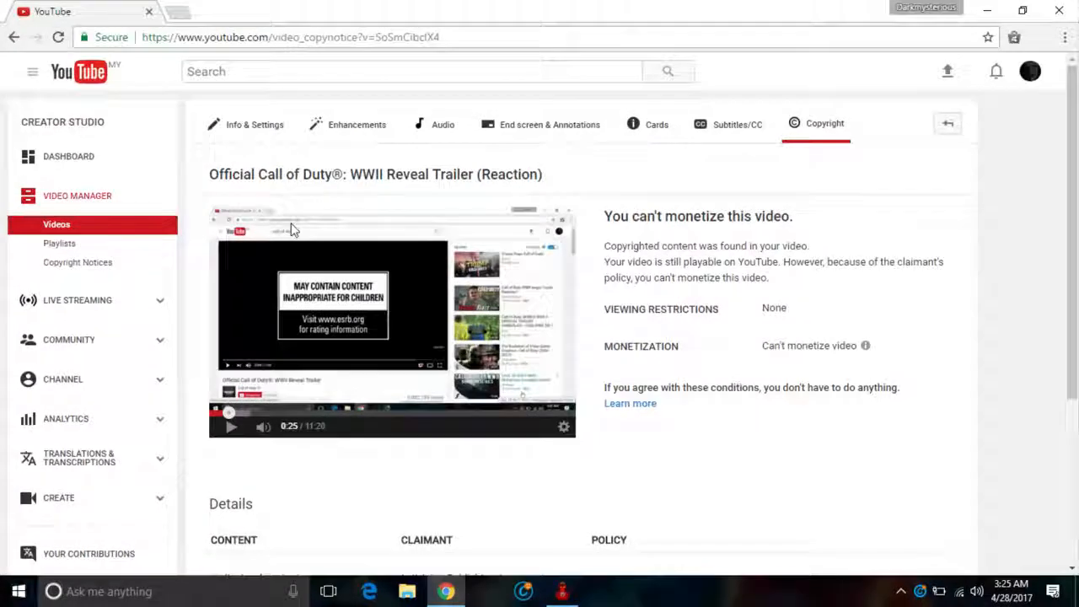
scroll(down, 3)
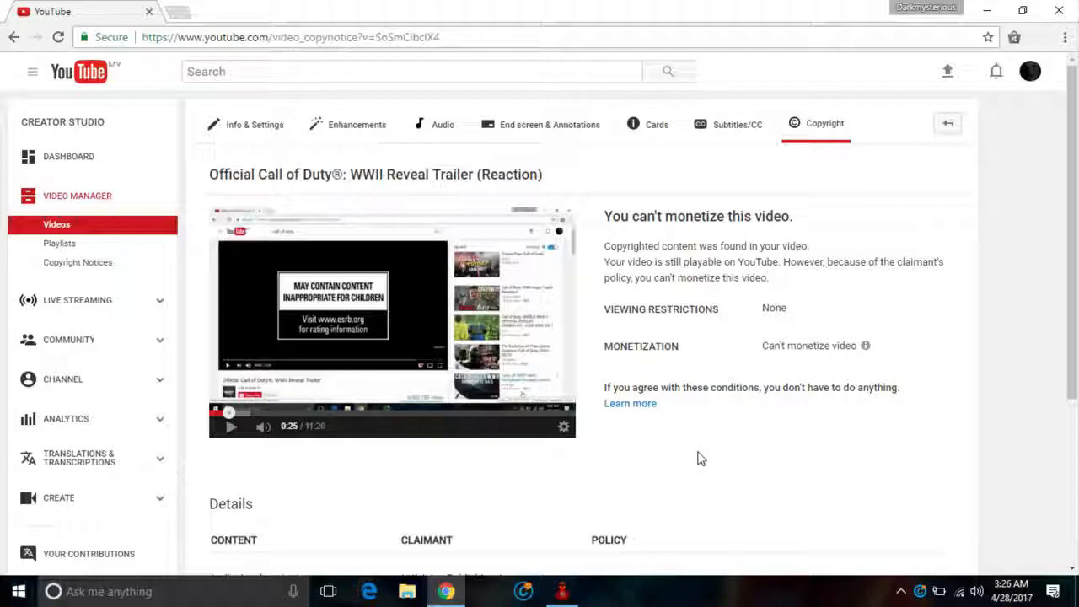
mouse_move(695, 455)
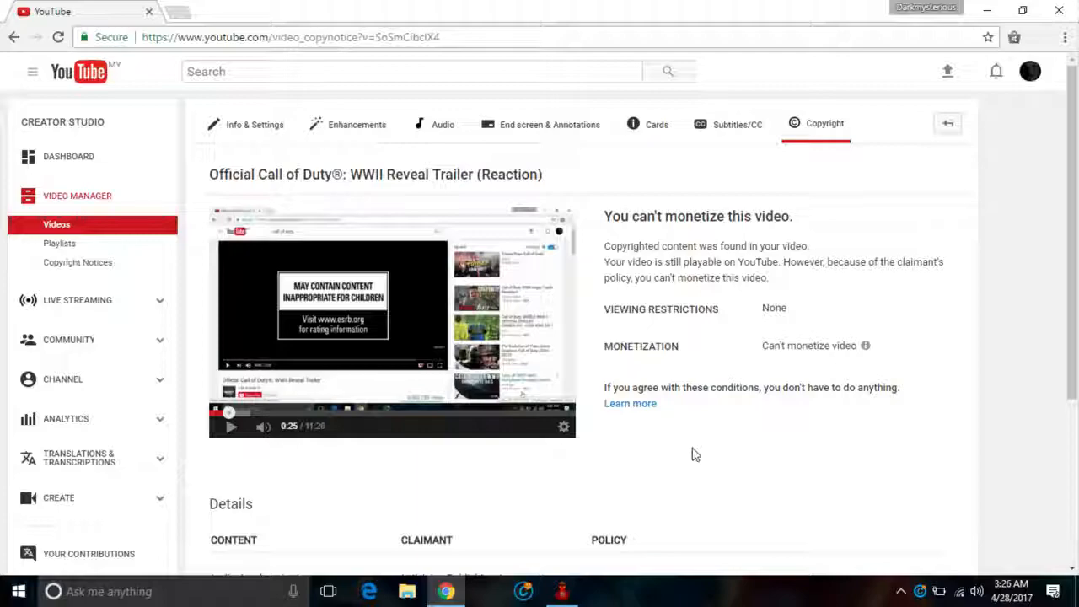
mouse_move(684, 455)
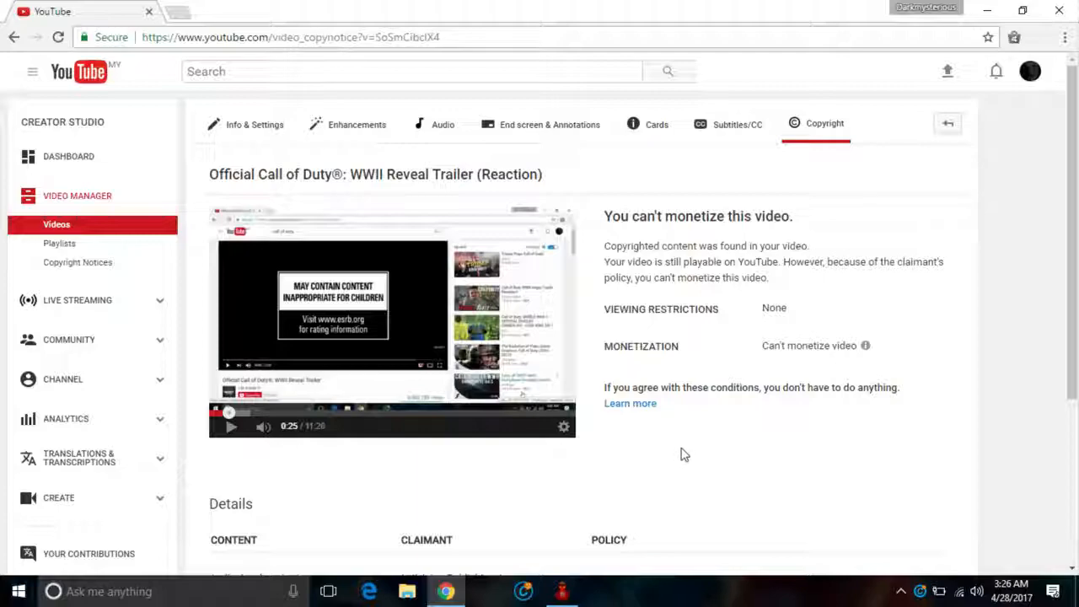